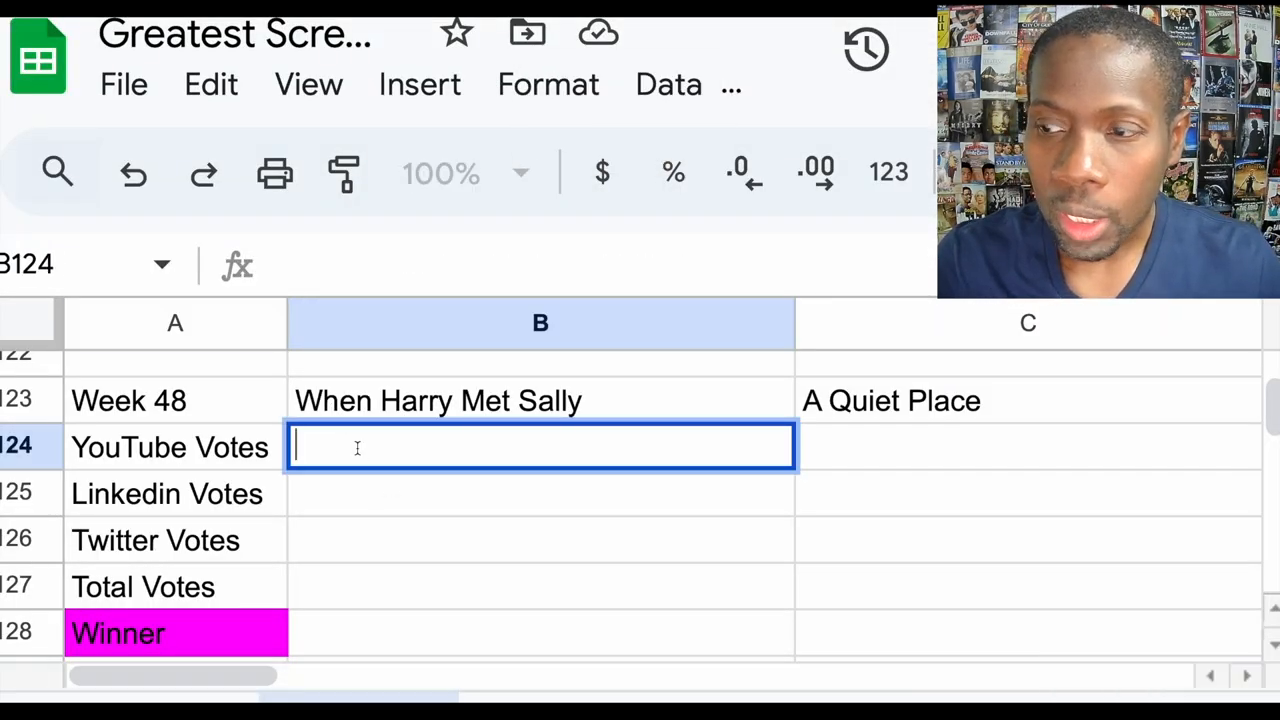
# - Enter YouTube votes: 9 for When Harry Met Sally and 6 for A Quiet Place
pyautogui.write('9')
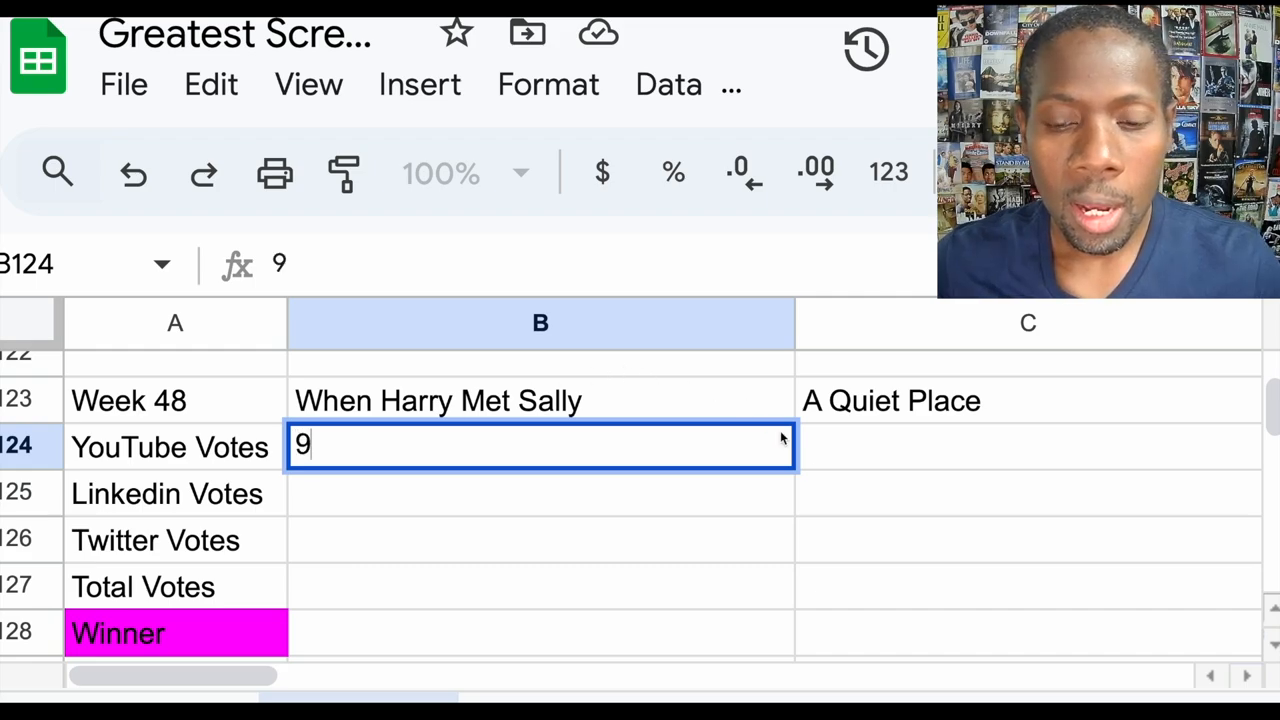
pyautogui.press('Tab')
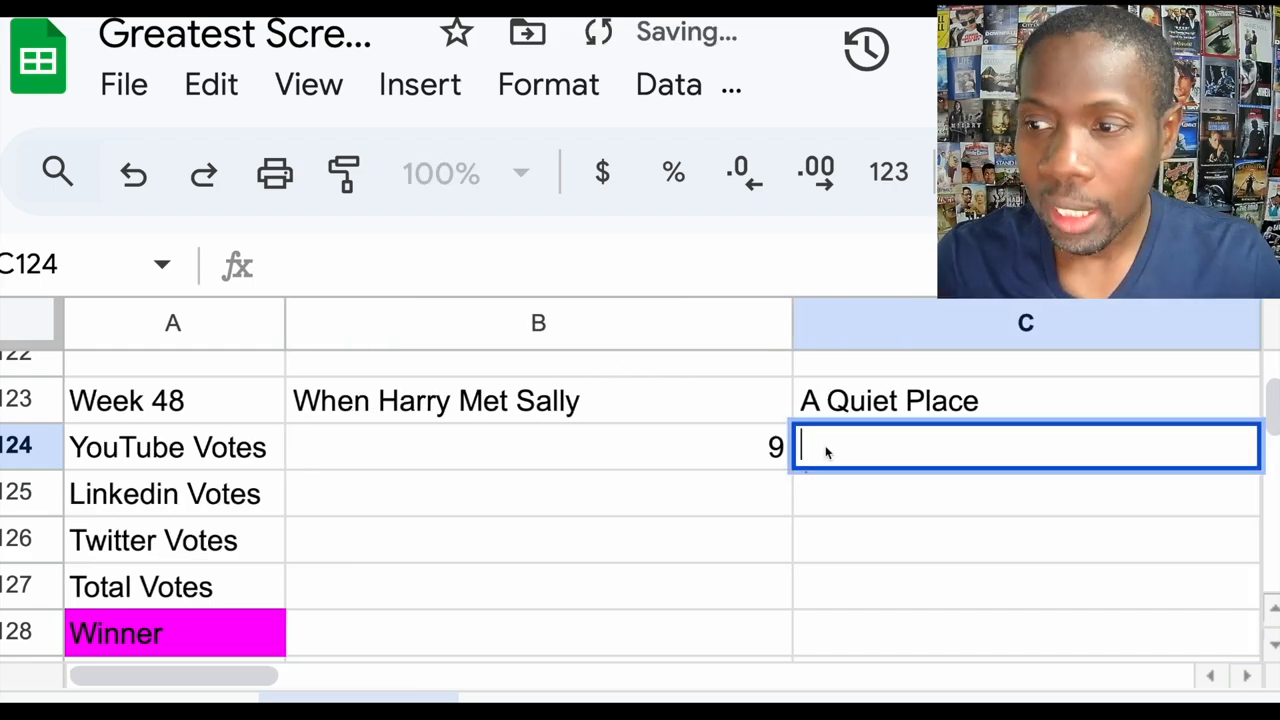
pyautogui.write('6')
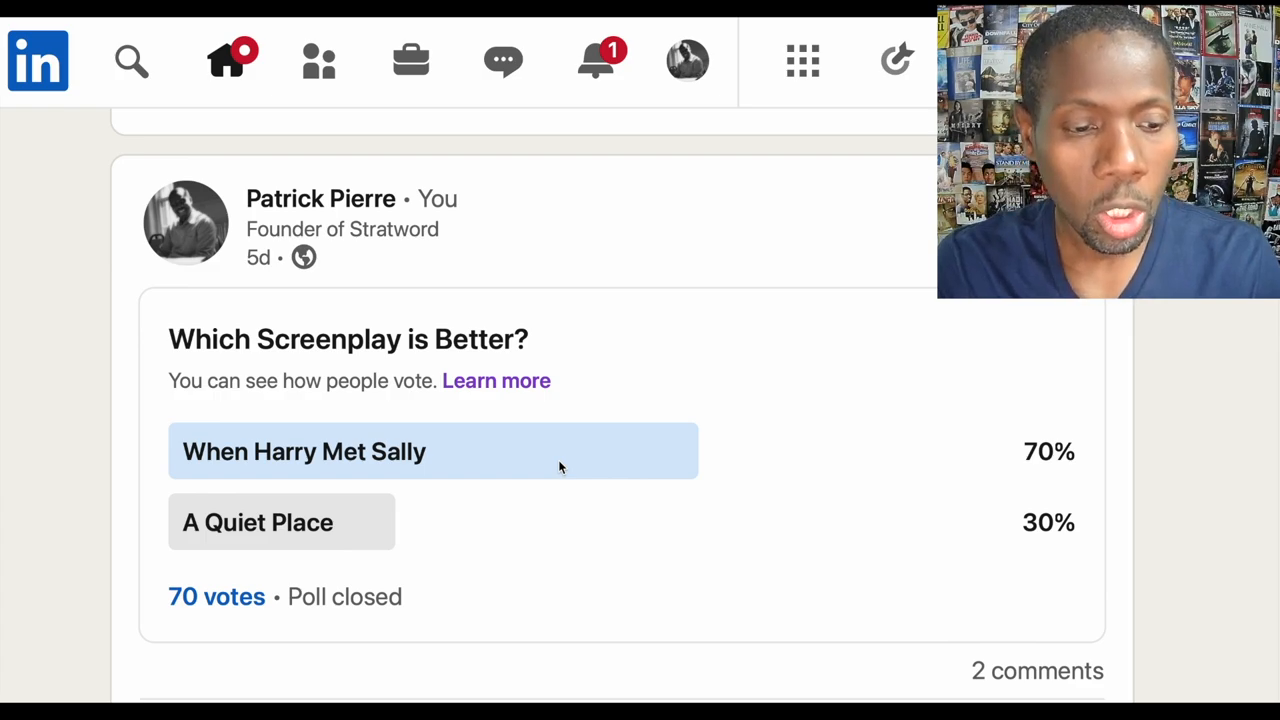
pyautogui.moveTo(740, 426)
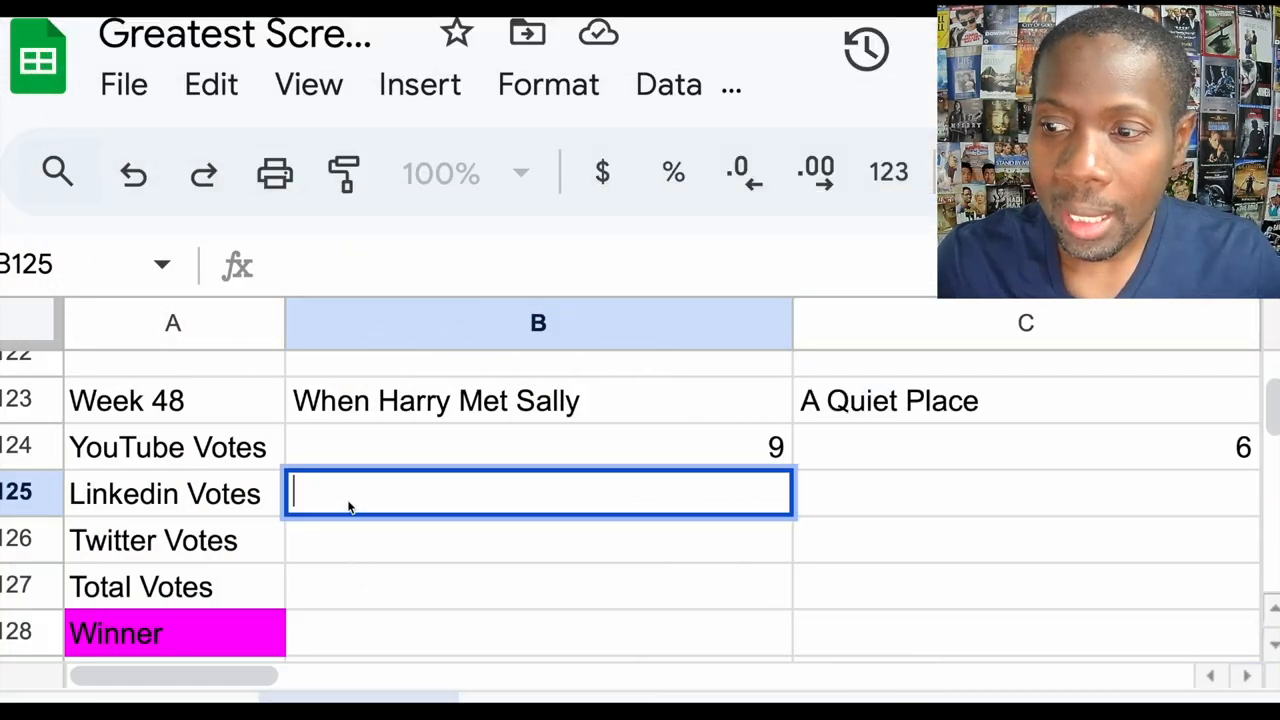
# - Enter LinkedIn votes: 49 for When Harry Met Sally and 21 for A Quiet Place
pyautogui.write('49')
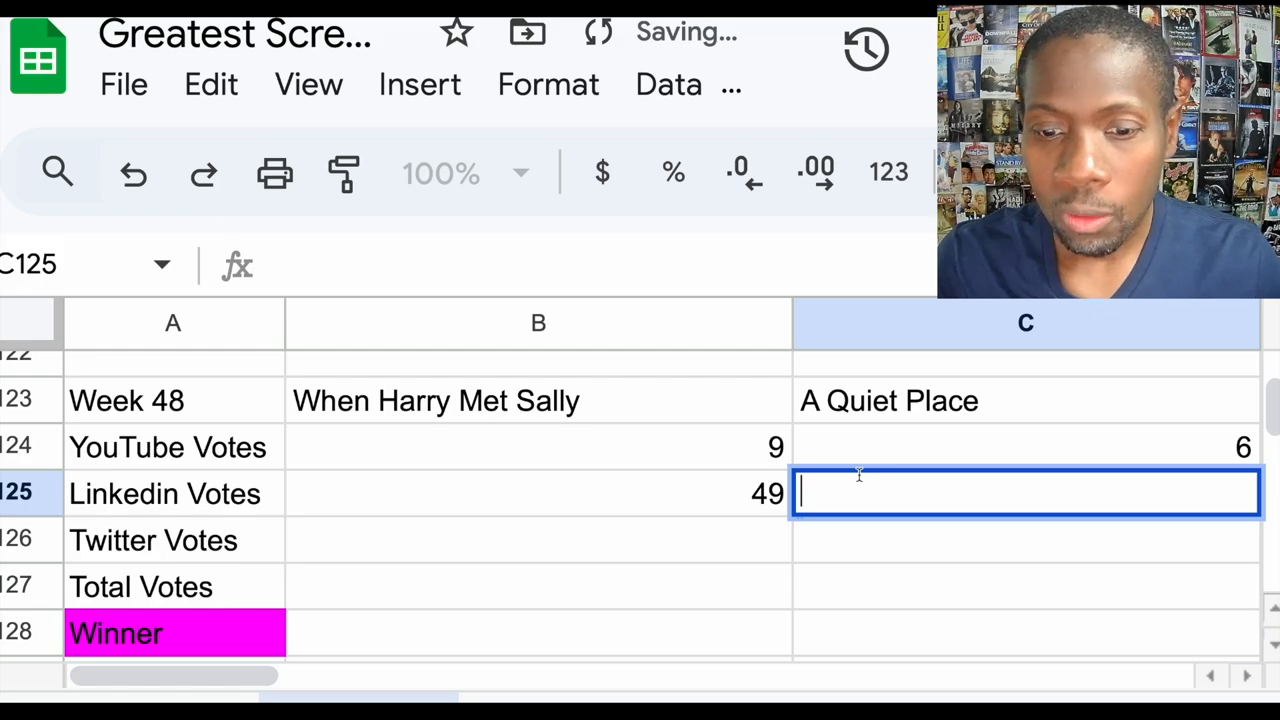
pyautogui.write('21')
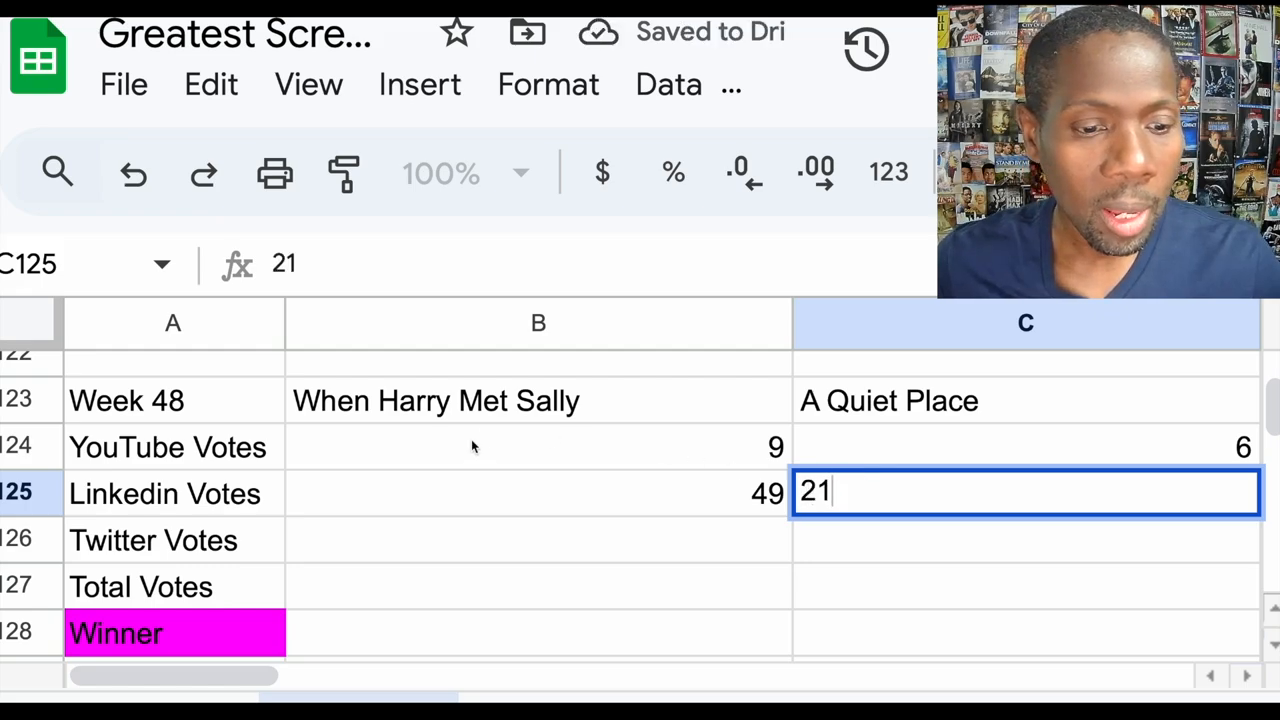
pyautogui.press('Enter')
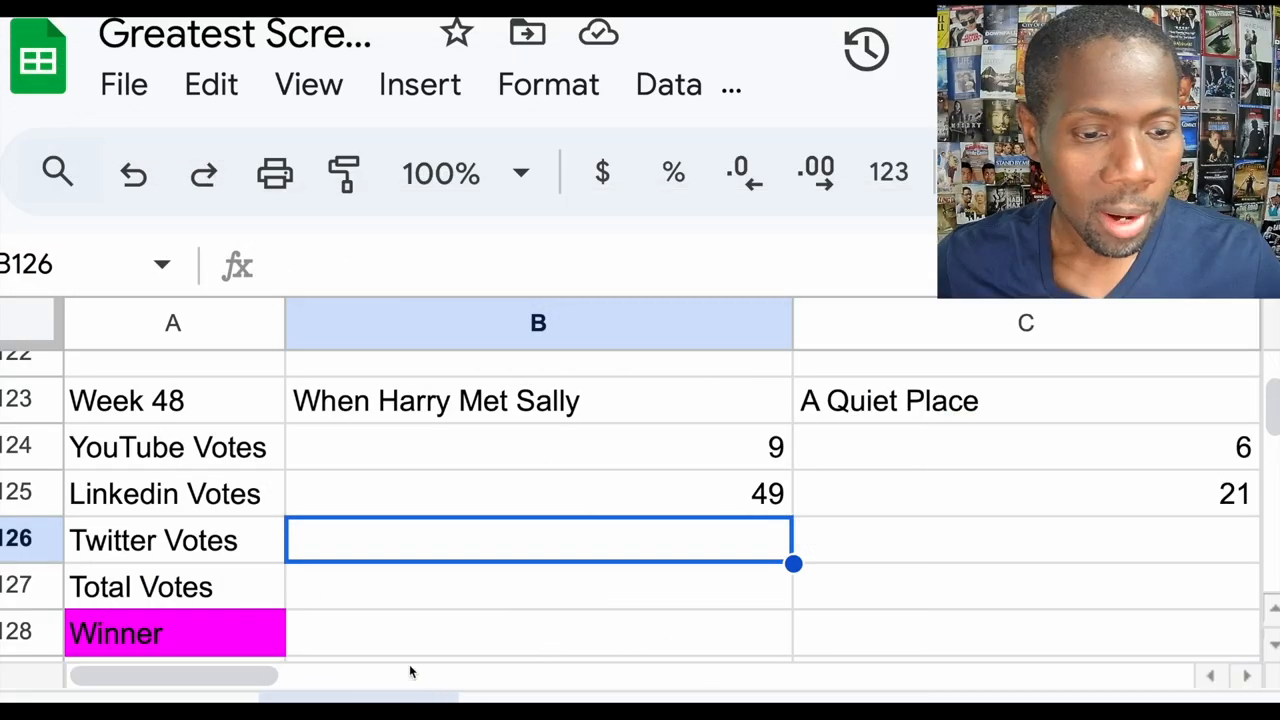
# - Enter 0 Twitter votes for both films and move to the Total Votes row
pyautogui.write('0')
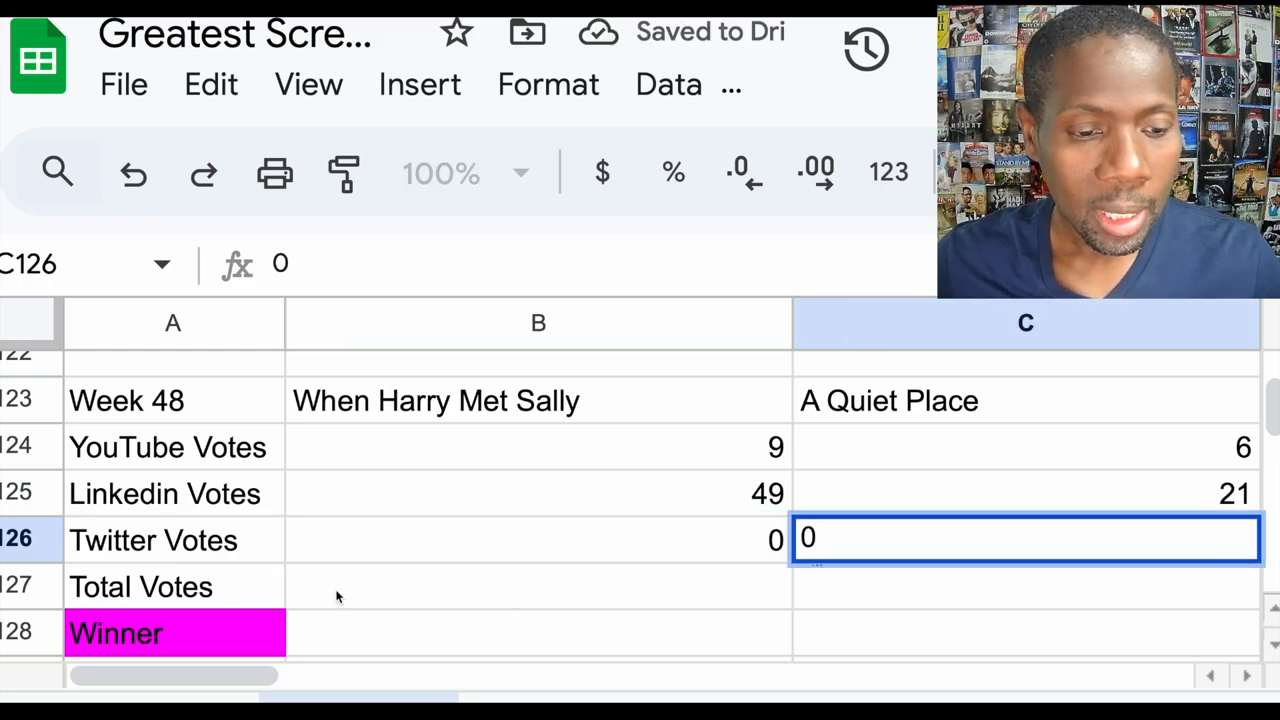
pyautogui.click(538, 588)
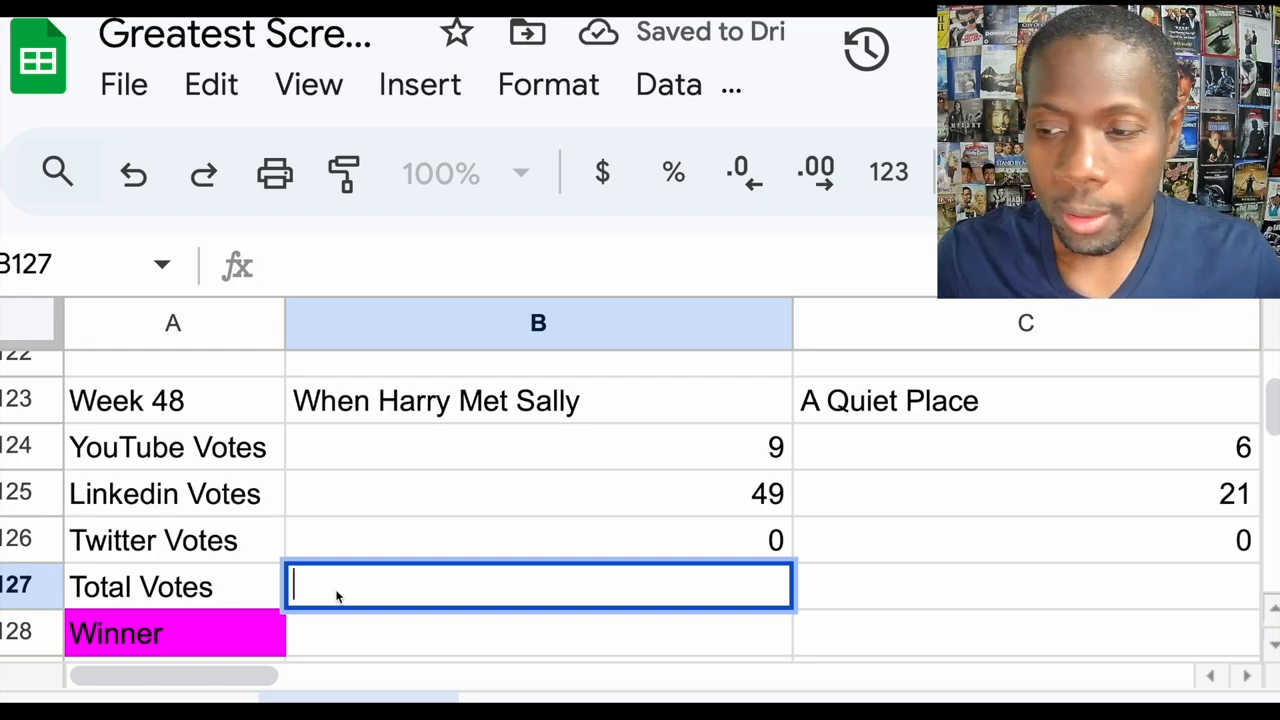
# - Enter totals 58 and 21, then begin the winner's name in B128
pyautogui.write('58')
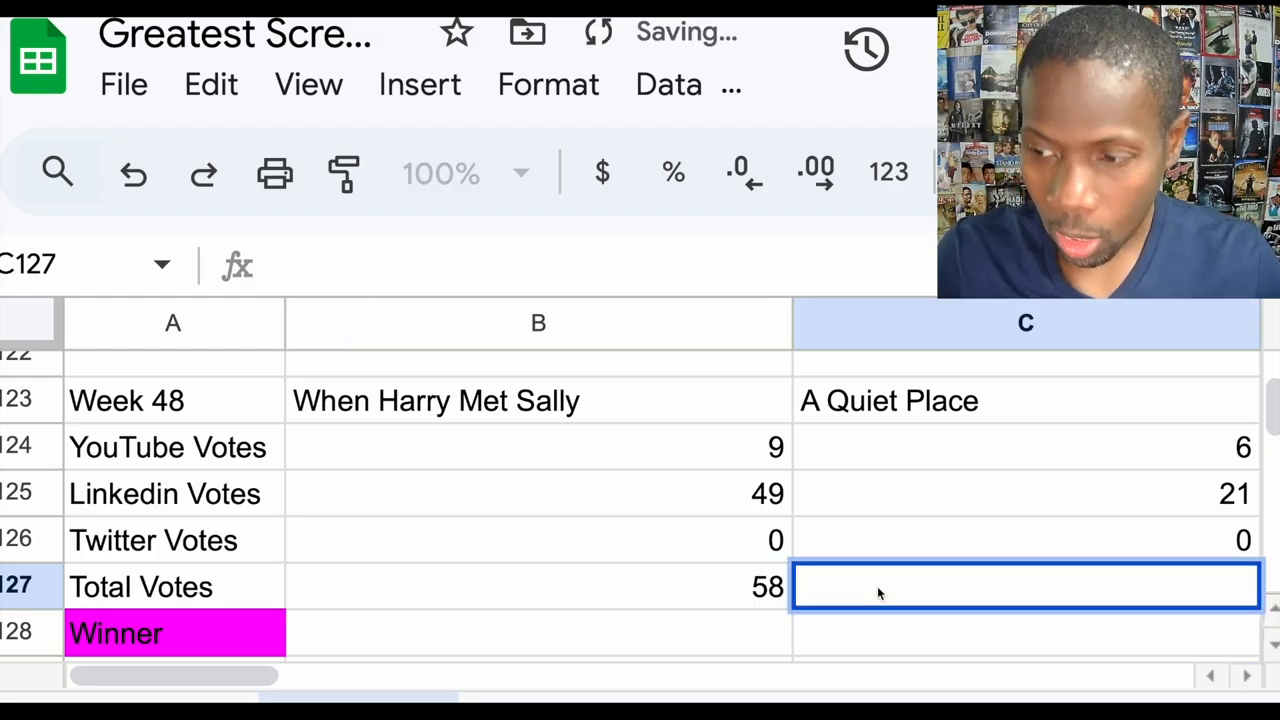
pyautogui.write('2')
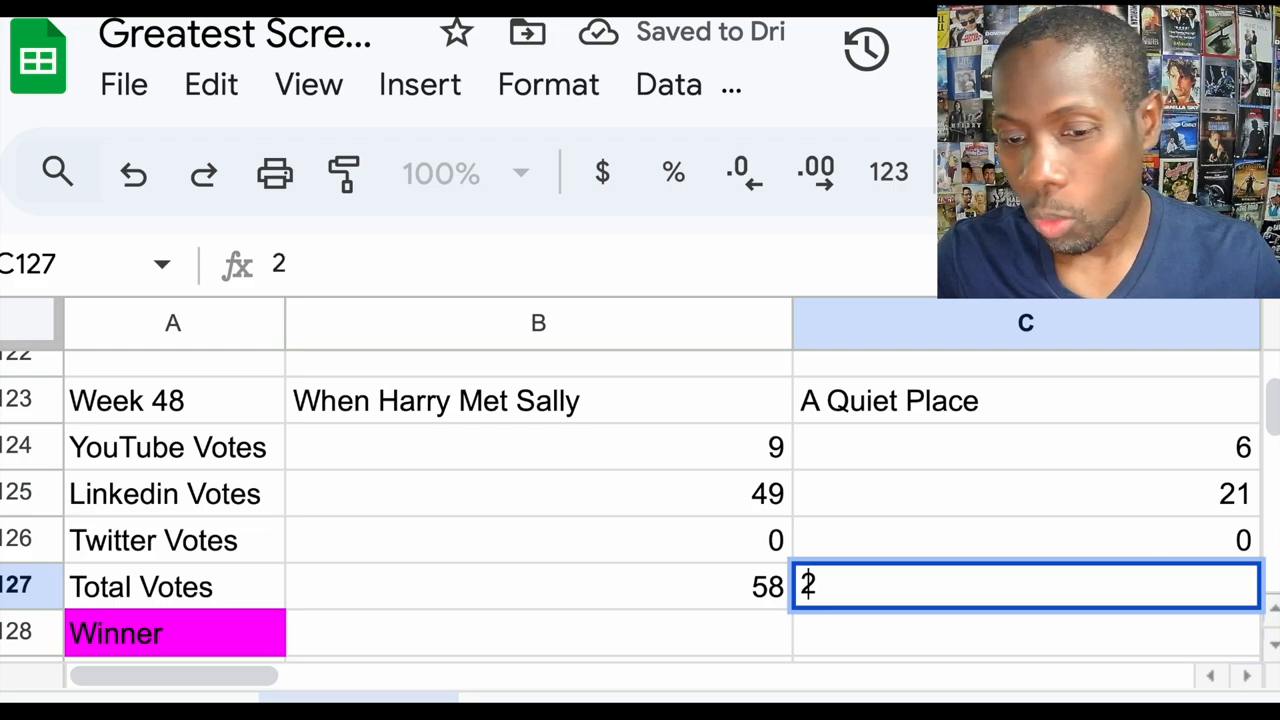
pyautogui.write('1')
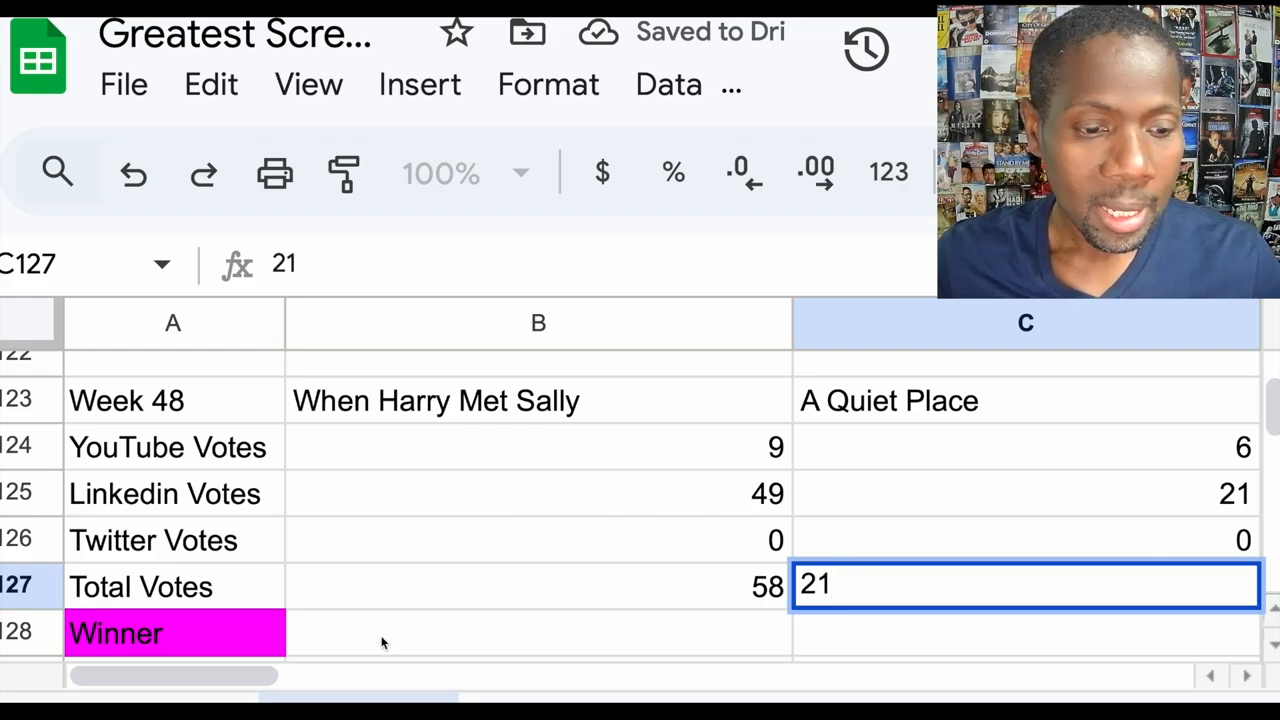
pyautogui.write('Whe')
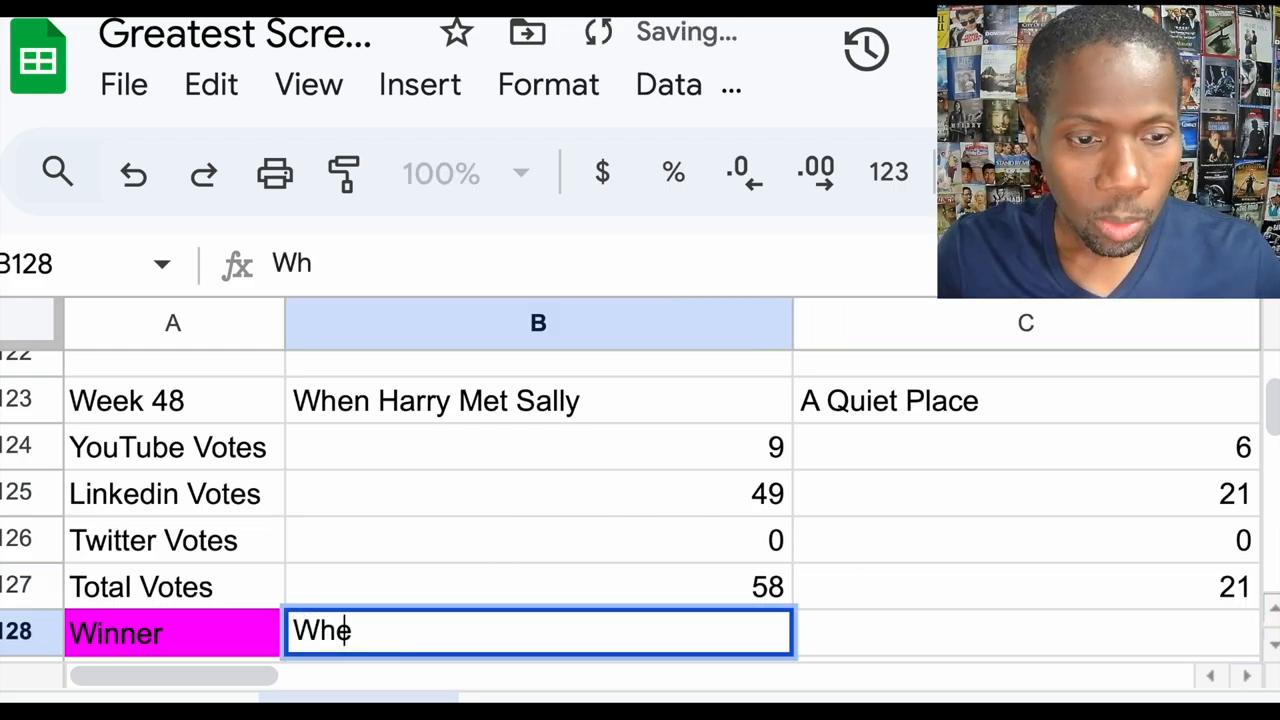
# - Complete 'When Harry Met Sally' as the Week 48 winner in B128
pyautogui.write('en Harry')
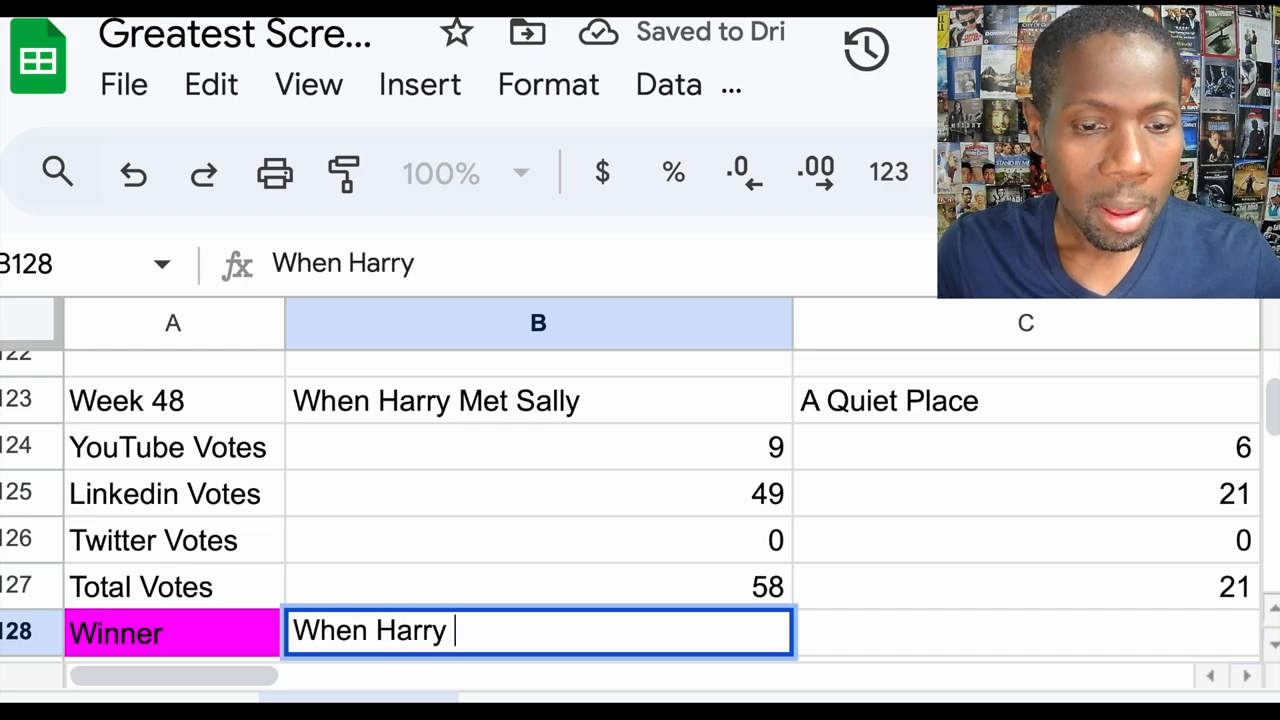
pyautogui.write('Met Sally')
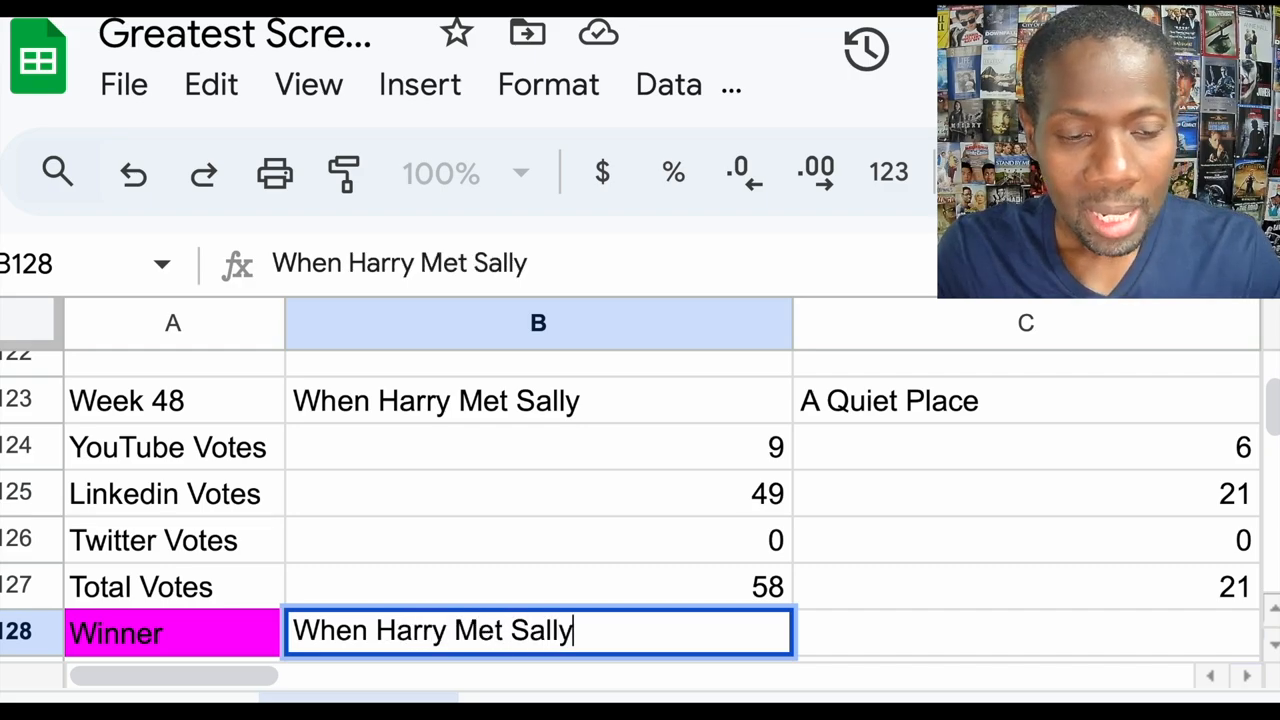
pyautogui.moveTo(644, 618)
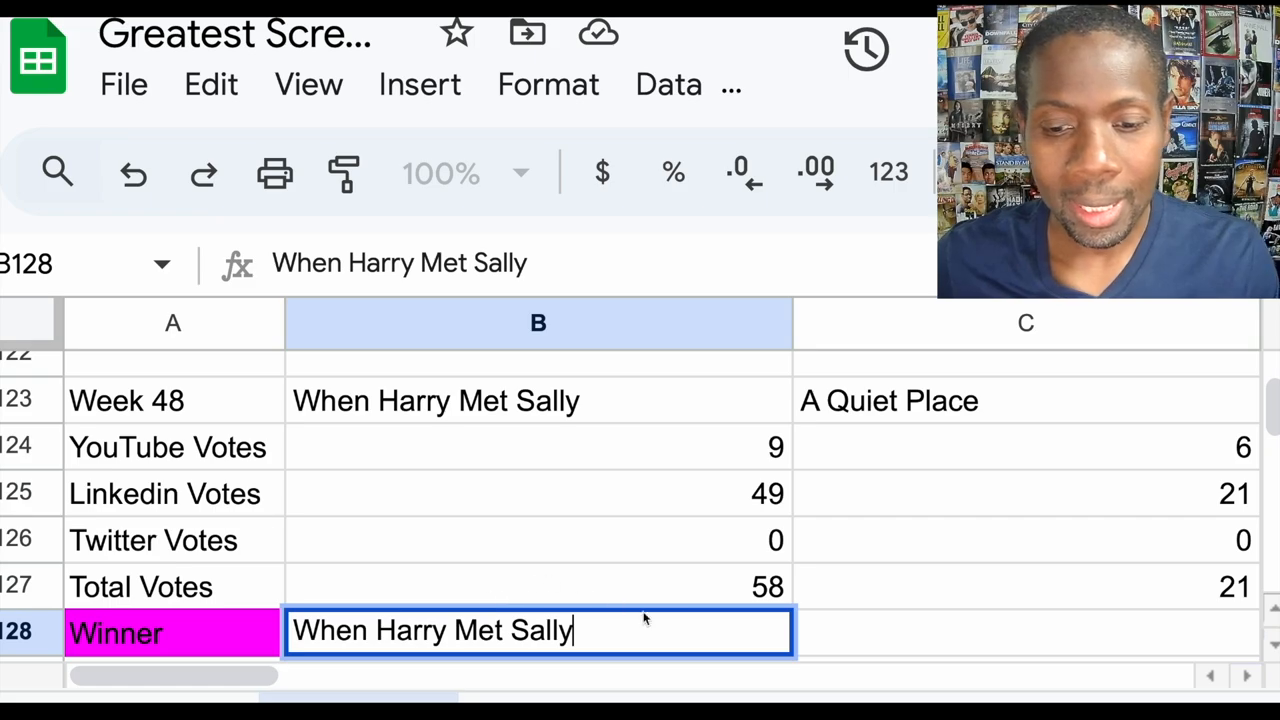
pyautogui.click(1036, 636)
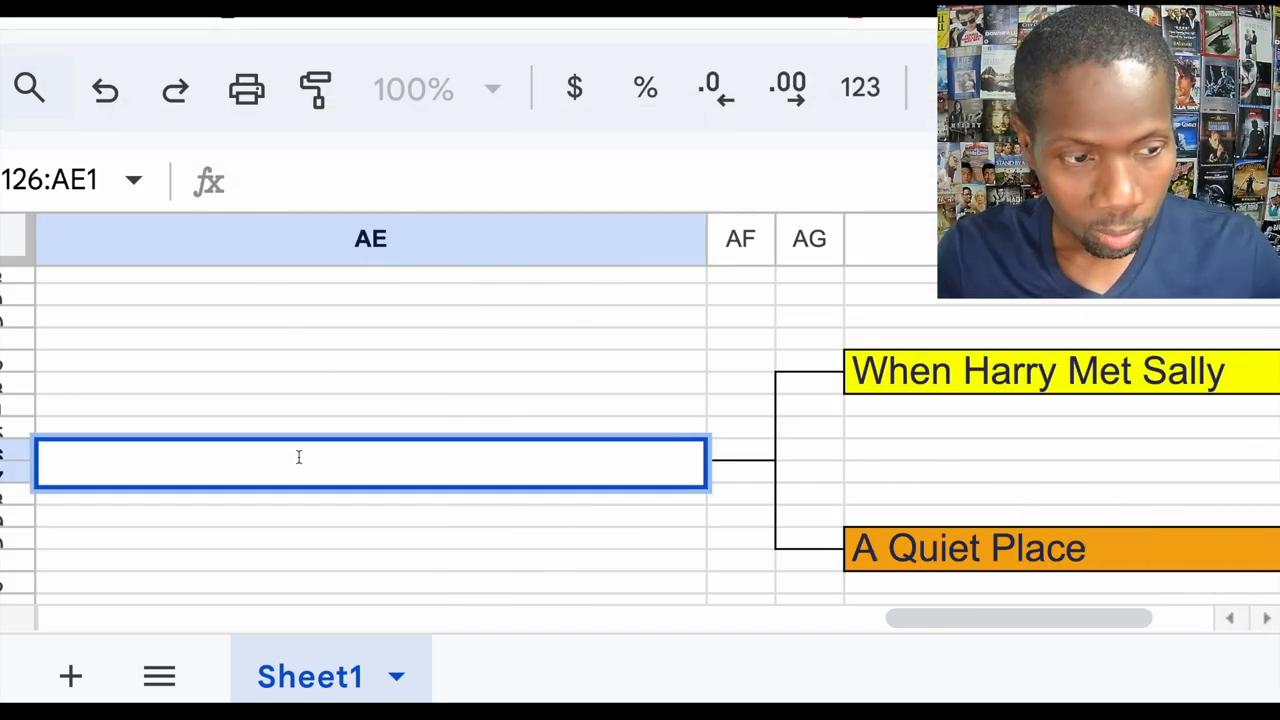
# - Enter 'When Harry Met Sally' into the next-round bracket slot in column AE
pyautogui.write('When Har')
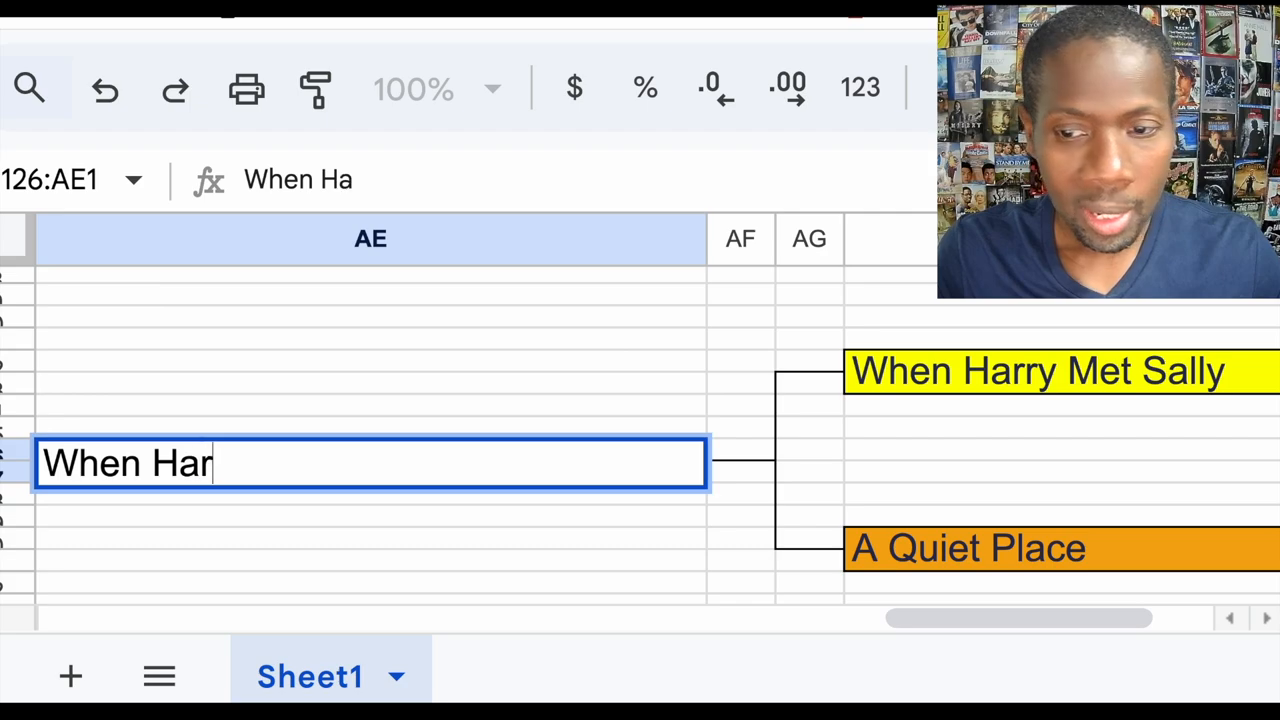
pyautogui.write('ry Met Sal')
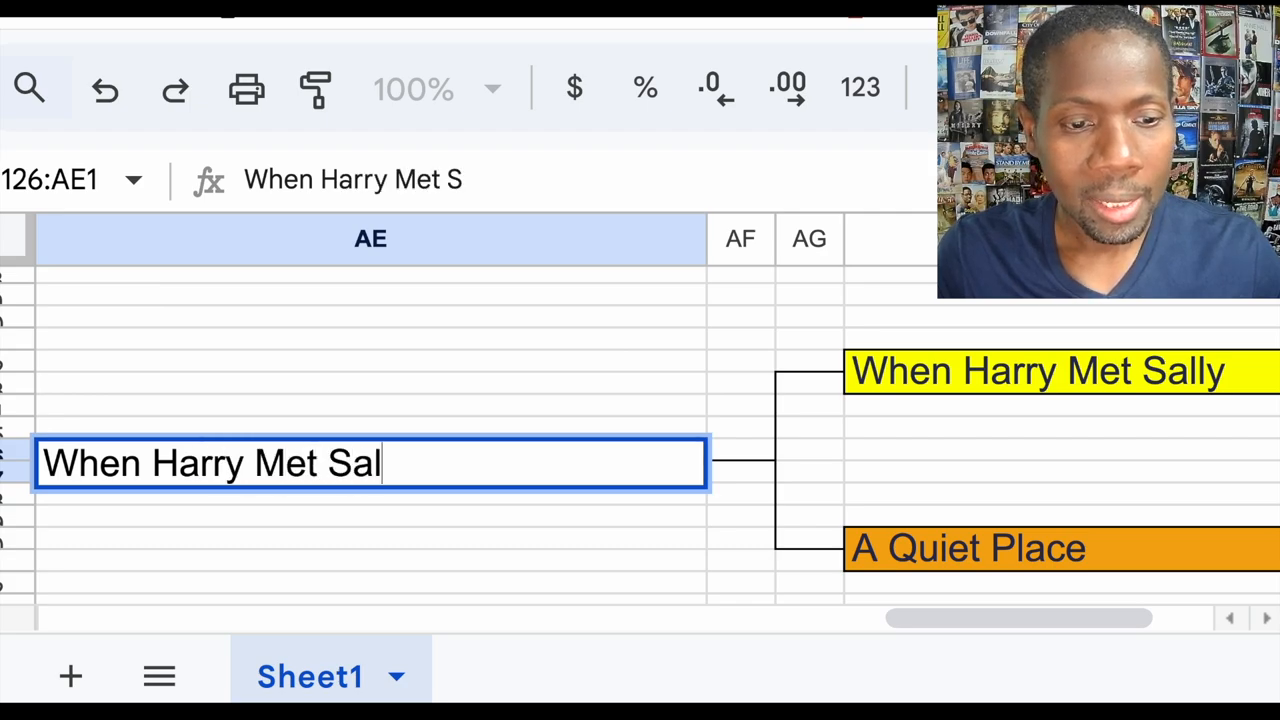
pyautogui.write('ly')
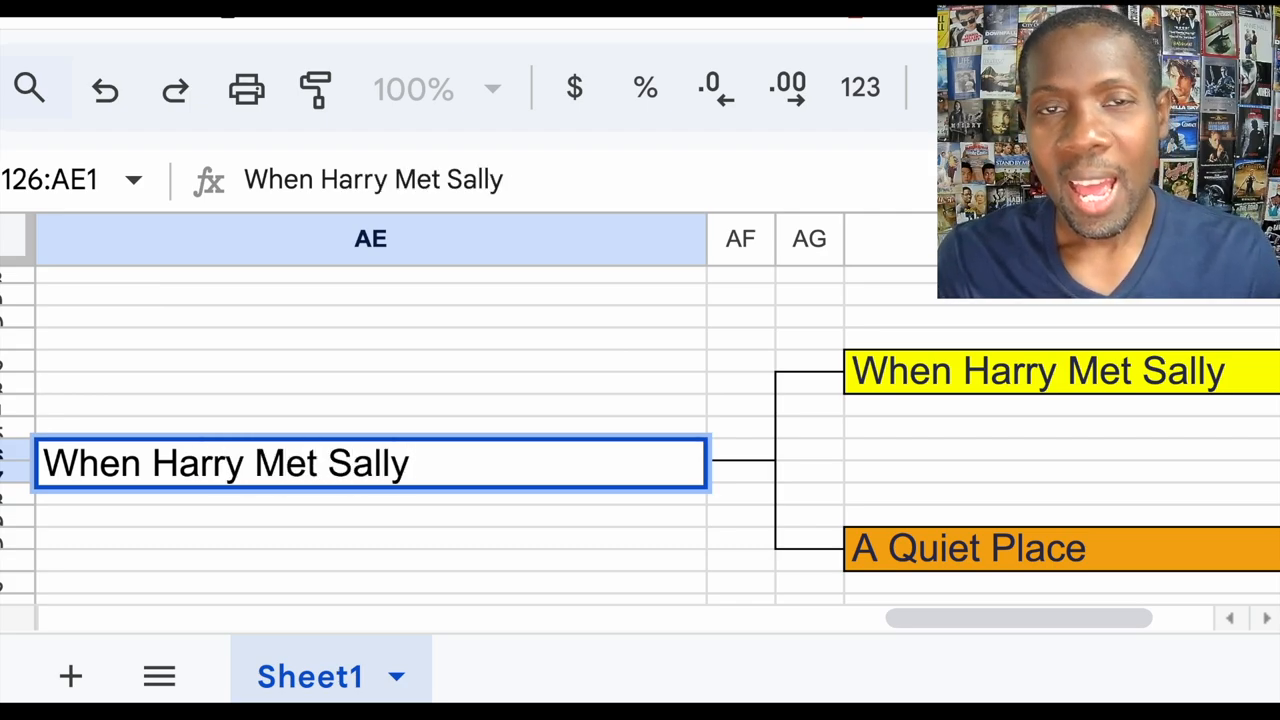